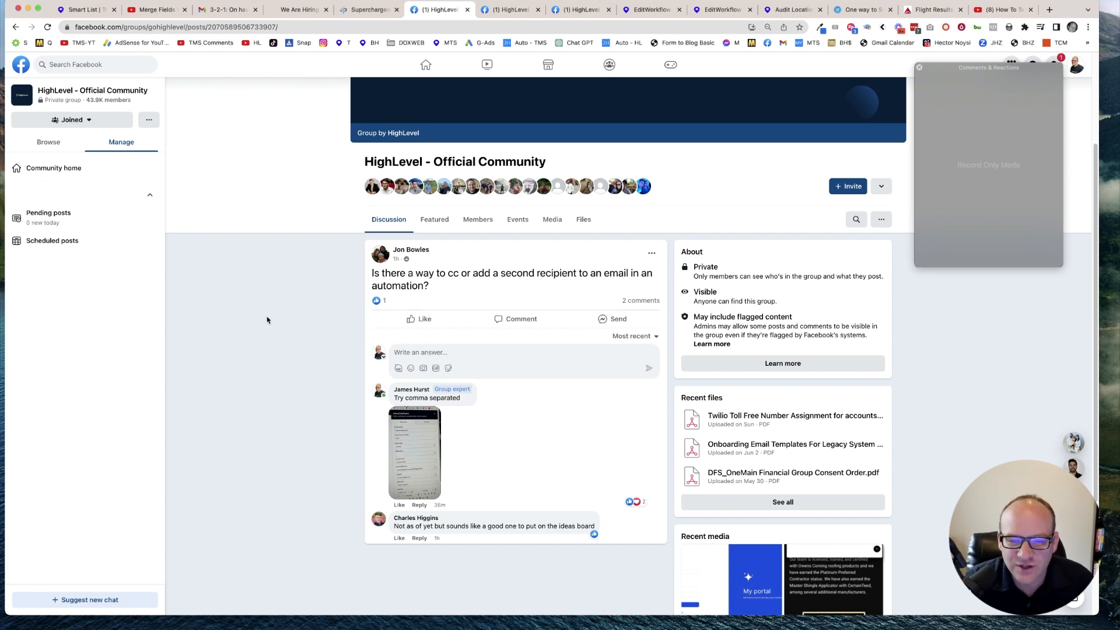
{"action": "mouse_move", "coordinate": [282, 302]}
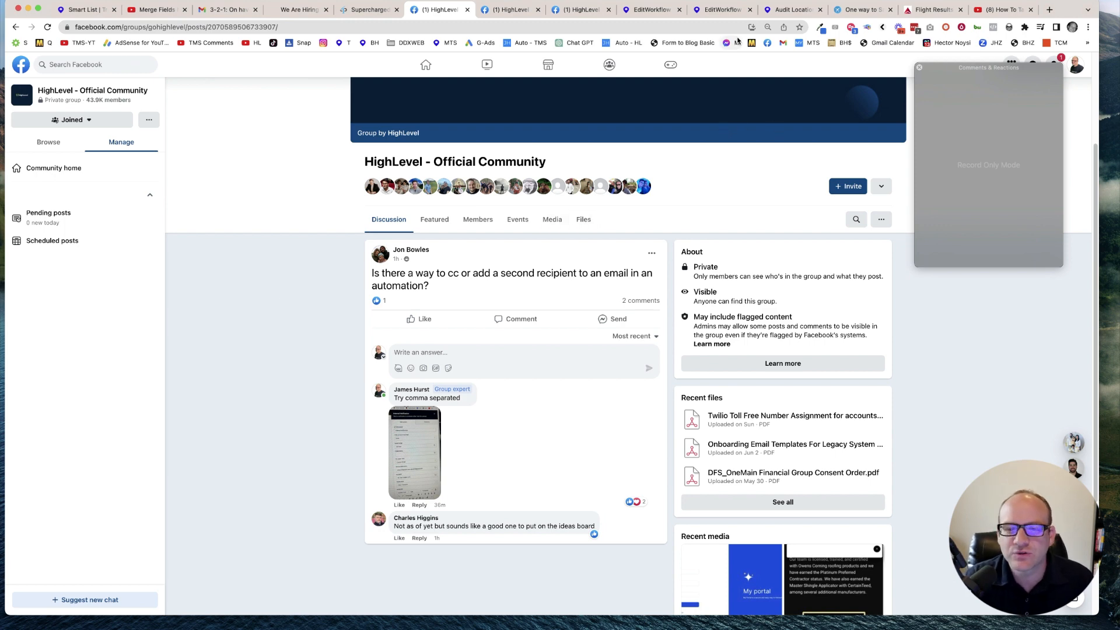
{"action": "mouse_move", "coordinate": [649, 10]}
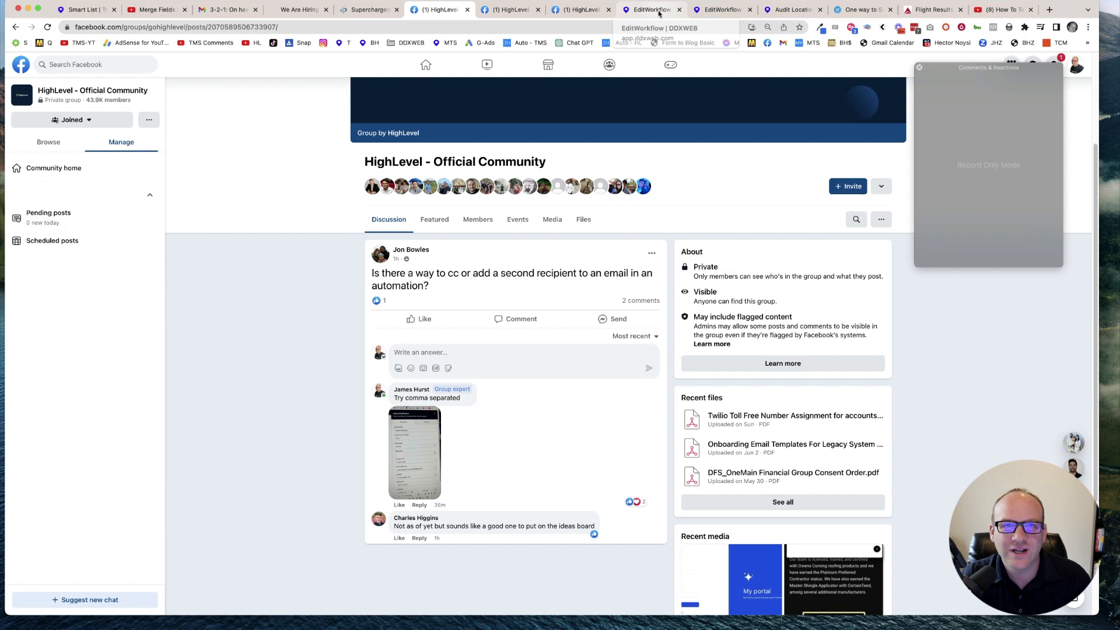
- Switch to the workflow editor and open the 'cc email recipient' workflow
{"action": "left_click", "coordinate": [650, 10]}
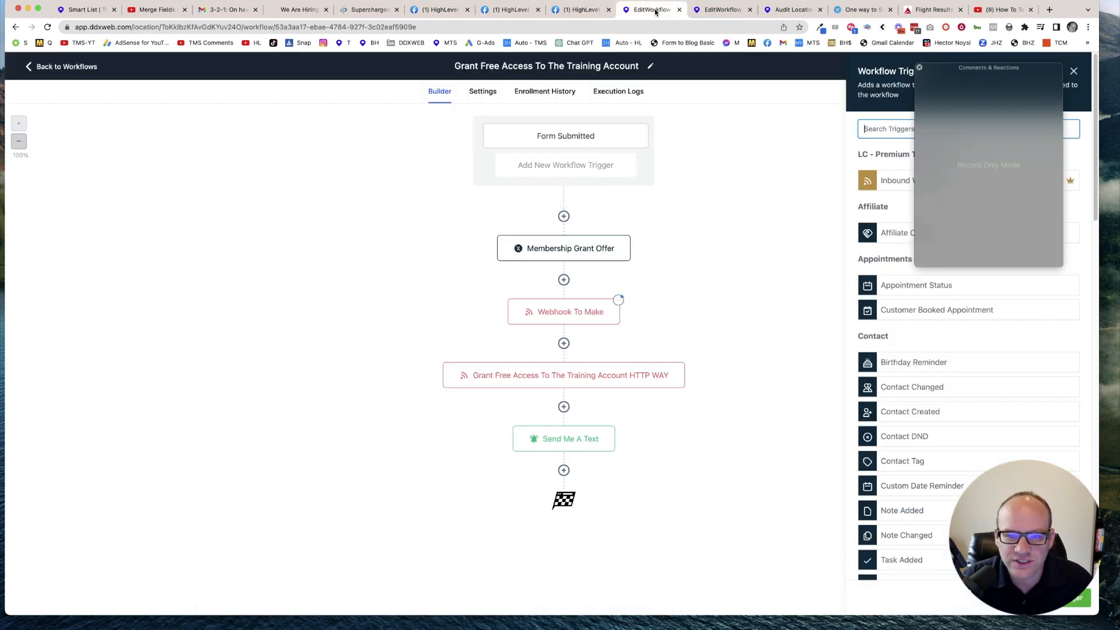
{"action": "left_click", "coordinate": [721, 10]}
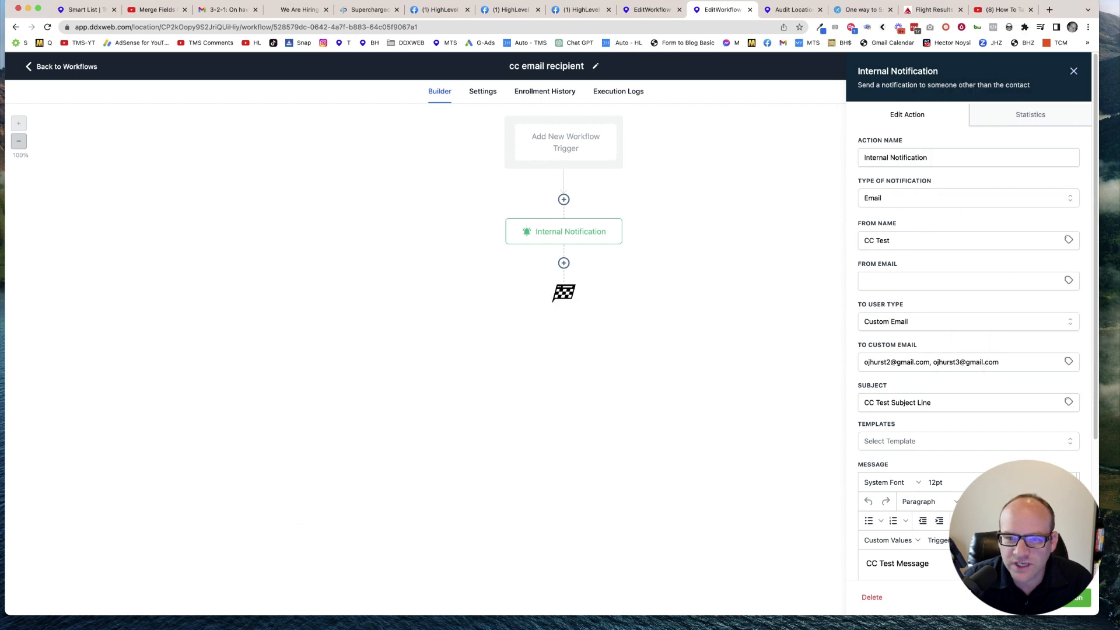
{"action": "mouse_move", "coordinate": [598, 262]}
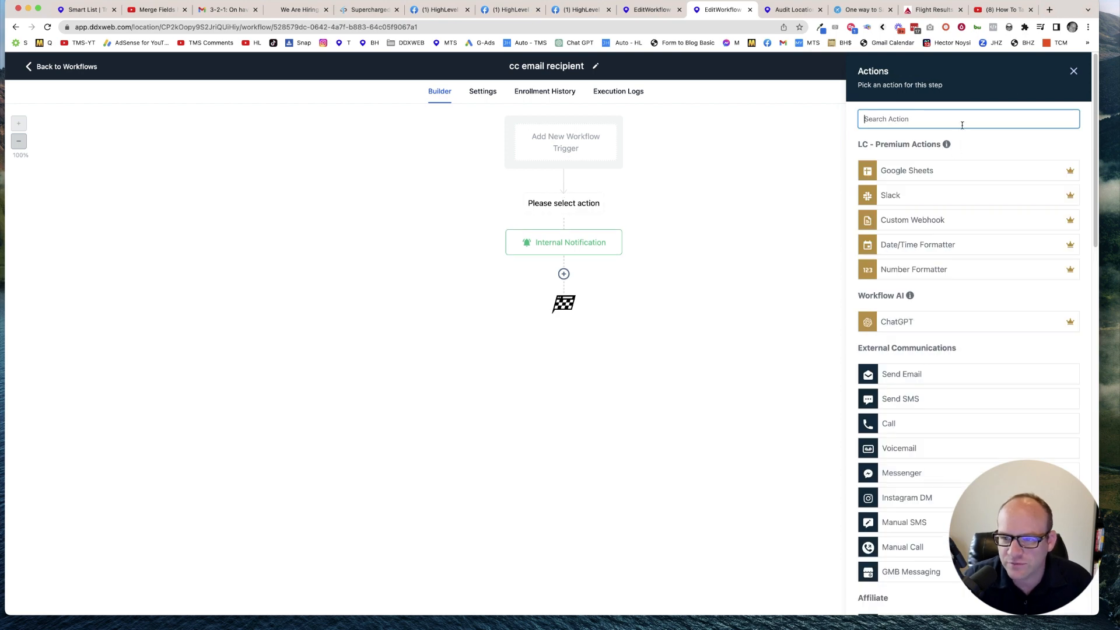
- Add a Send Internal Notification action set to Email, sent to a Particular User
{"action": "type", "text": "inter"}
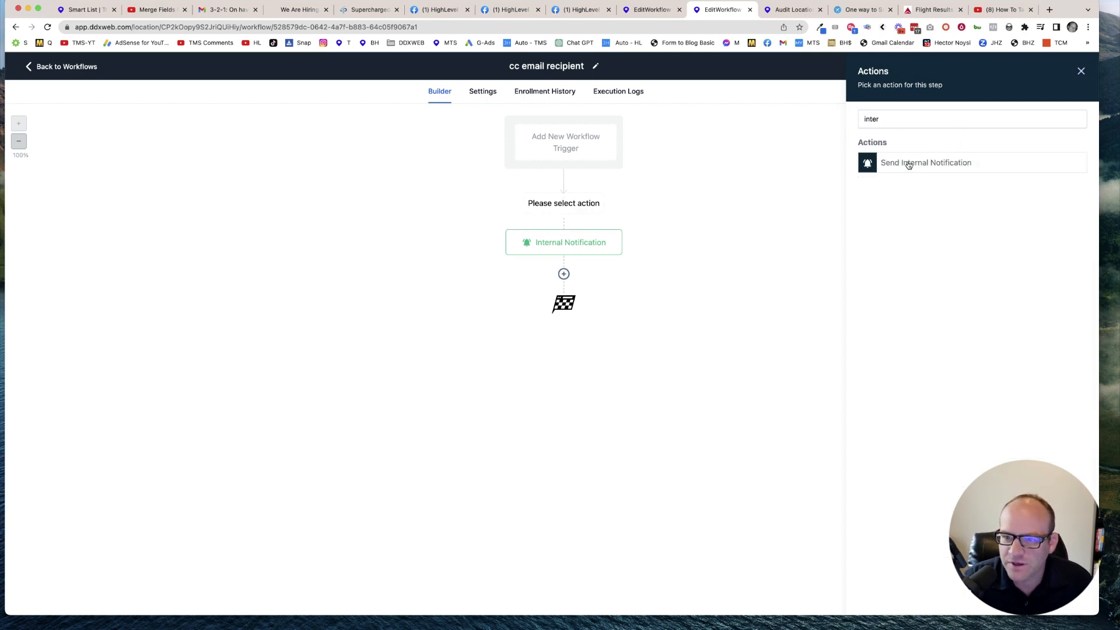
{"action": "left_click", "coordinate": [926, 162]}
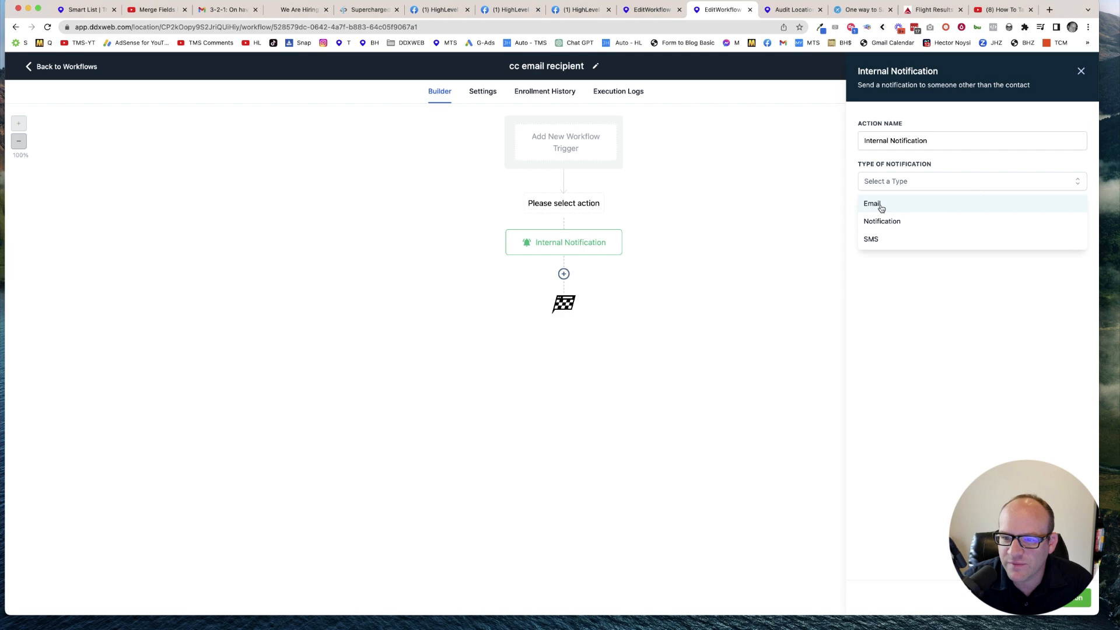
{"action": "left_click", "coordinate": [872, 204]}
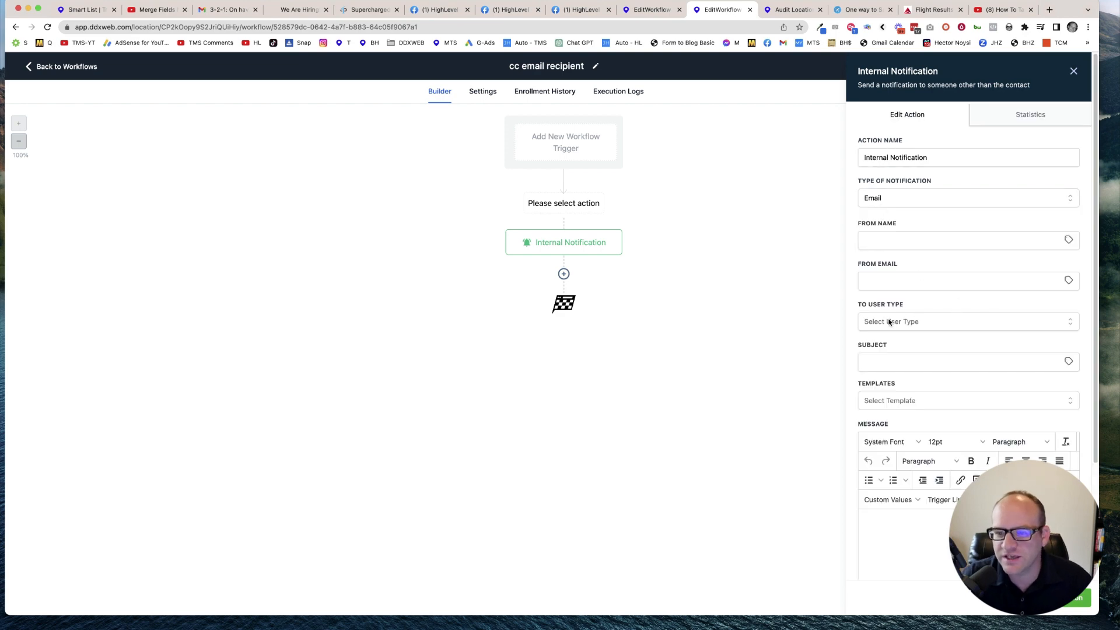
{"action": "left_click", "coordinate": [964, 321]}
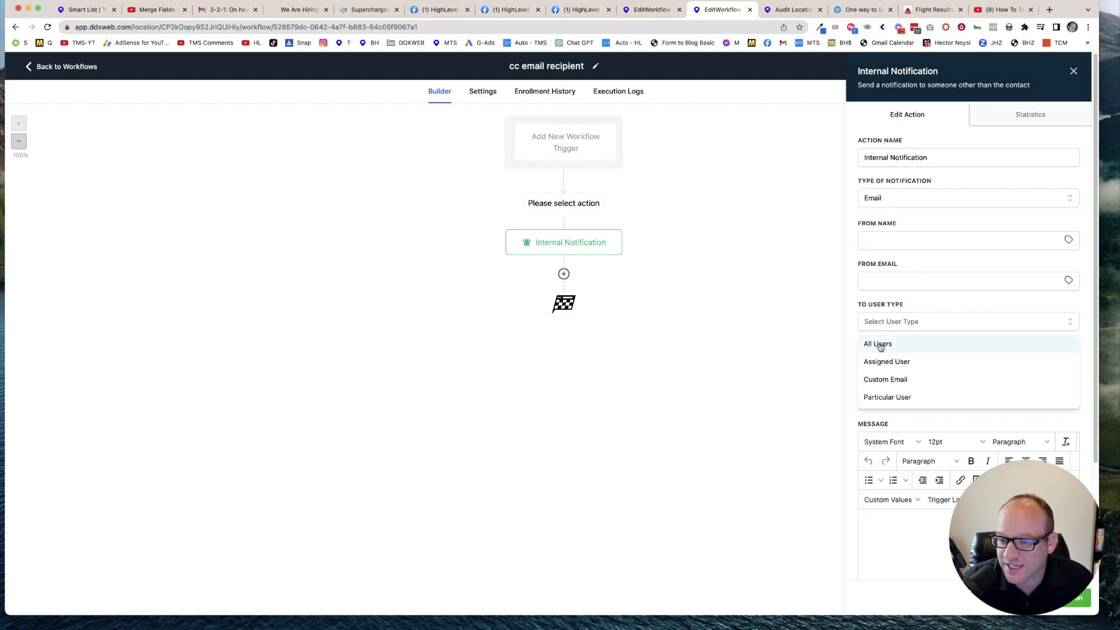
{"action": "mouse_move", "coordinate": [886, 361]}
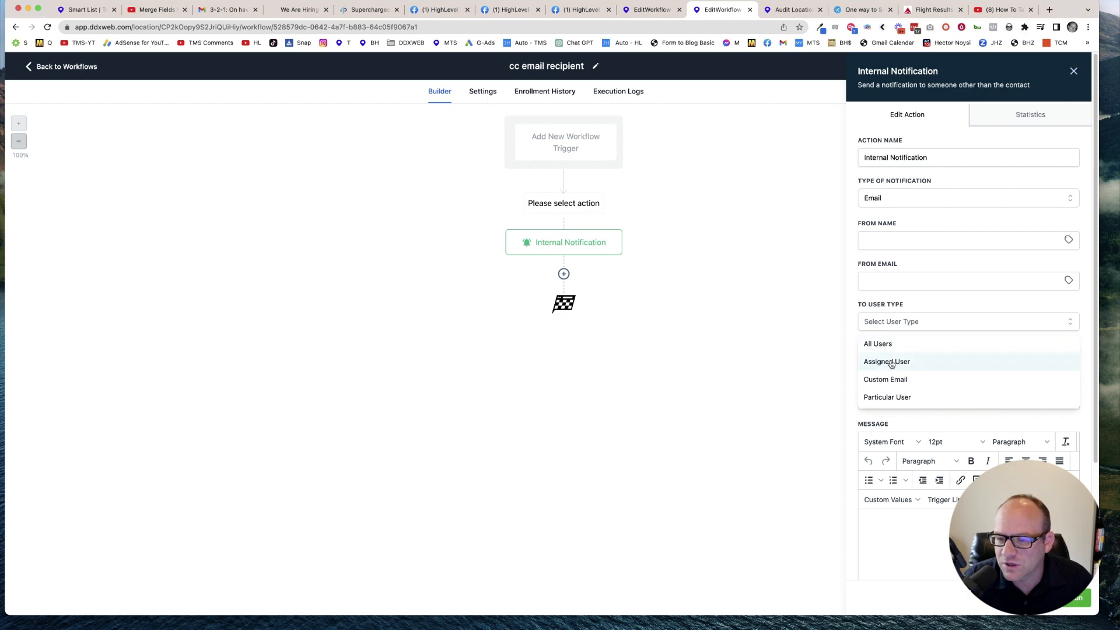
{"action": "mouse_move", "coordinate": [887, 397]}
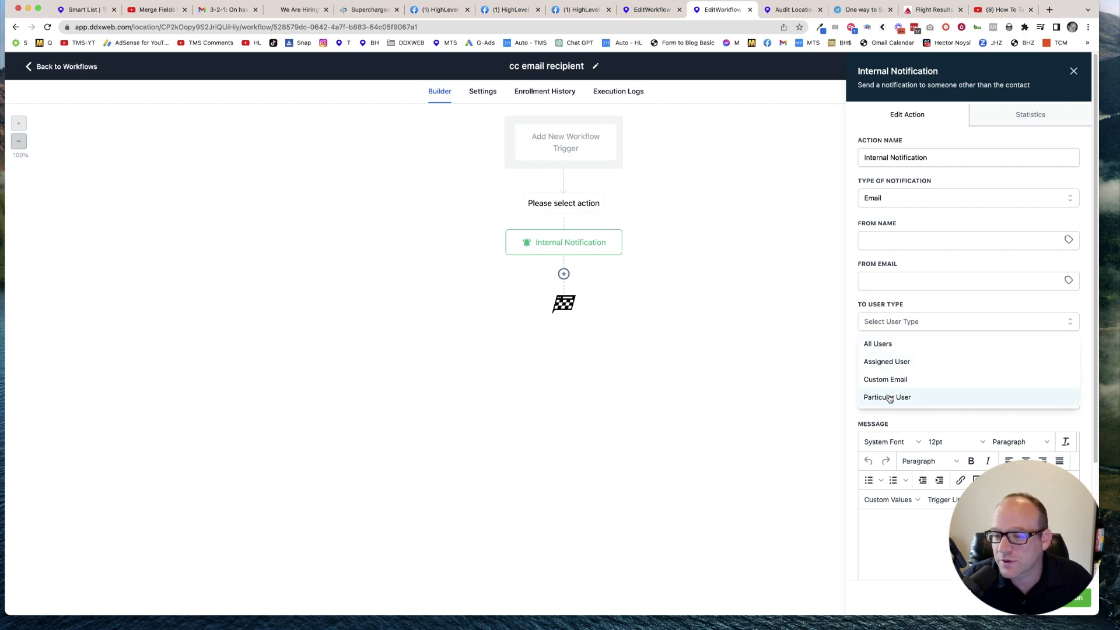
{"action": "left_click", "coordinate": [886, 397]}
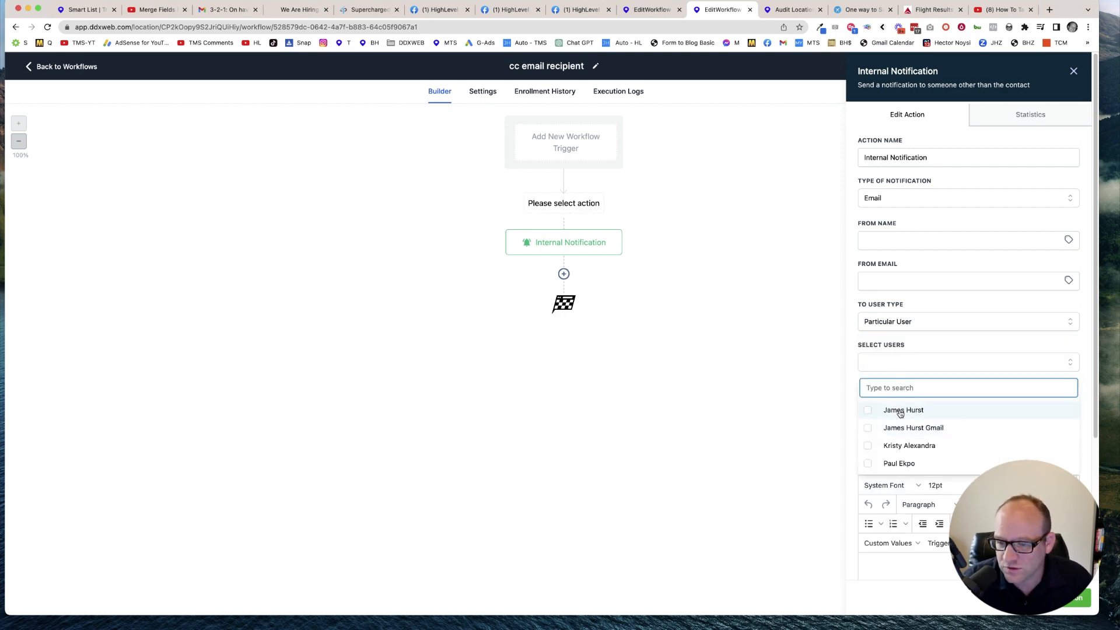
{"action": "left_click", "coordinate": [966, 321]}
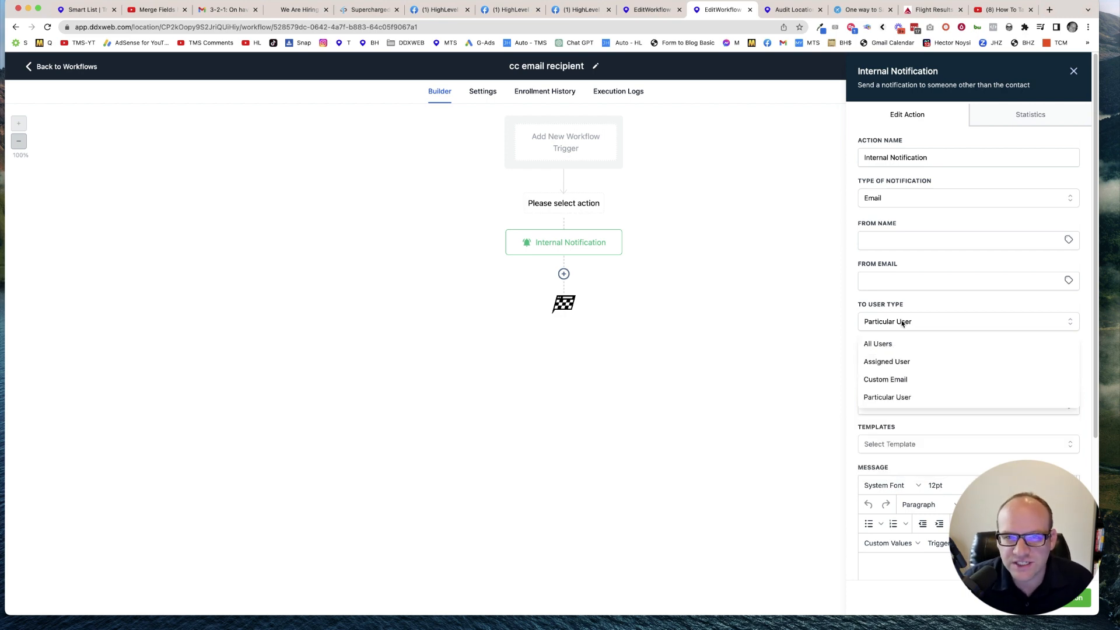
{"action": "mouse_move", "coordinate": [885, 379]}
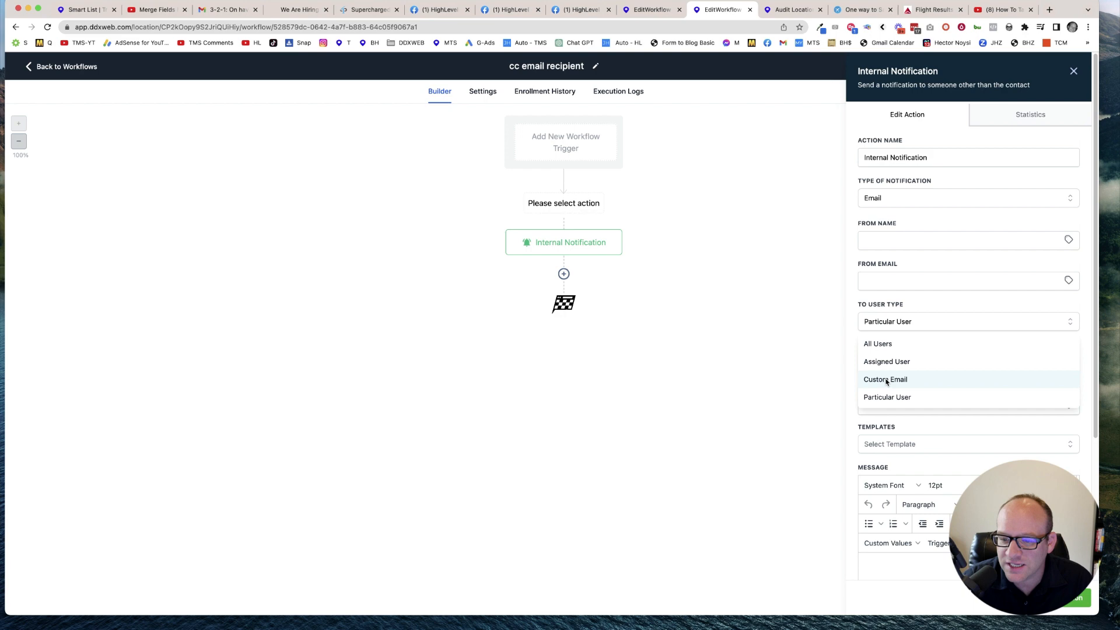
{"action": "left_click", "coordinate": [884, 379]}
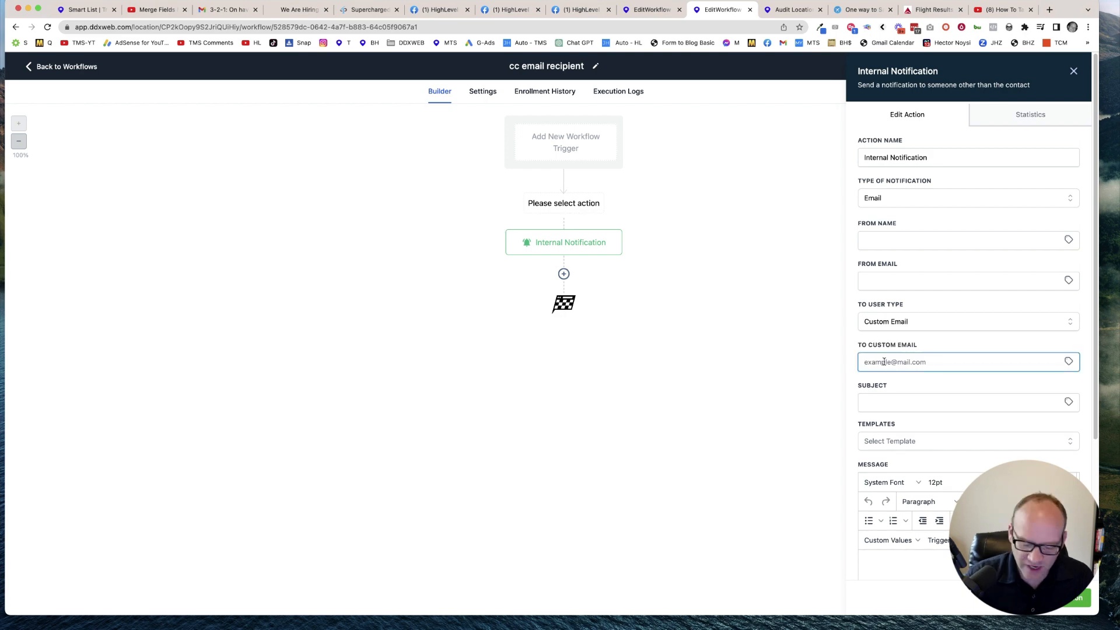
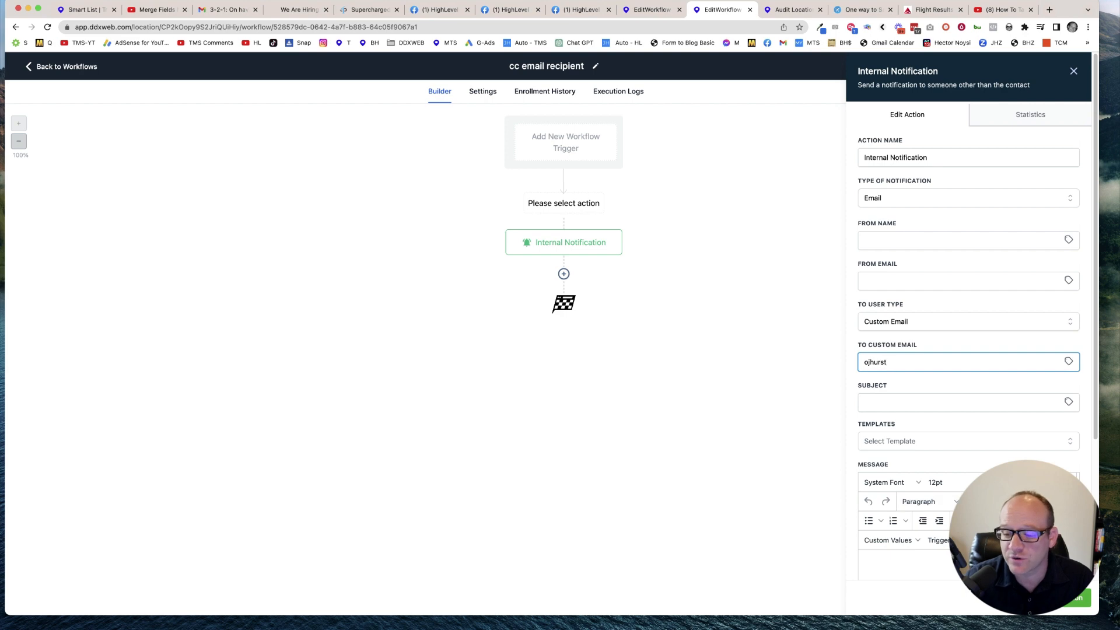
{"action": "left_click", "coordinate": [1072, 71]}
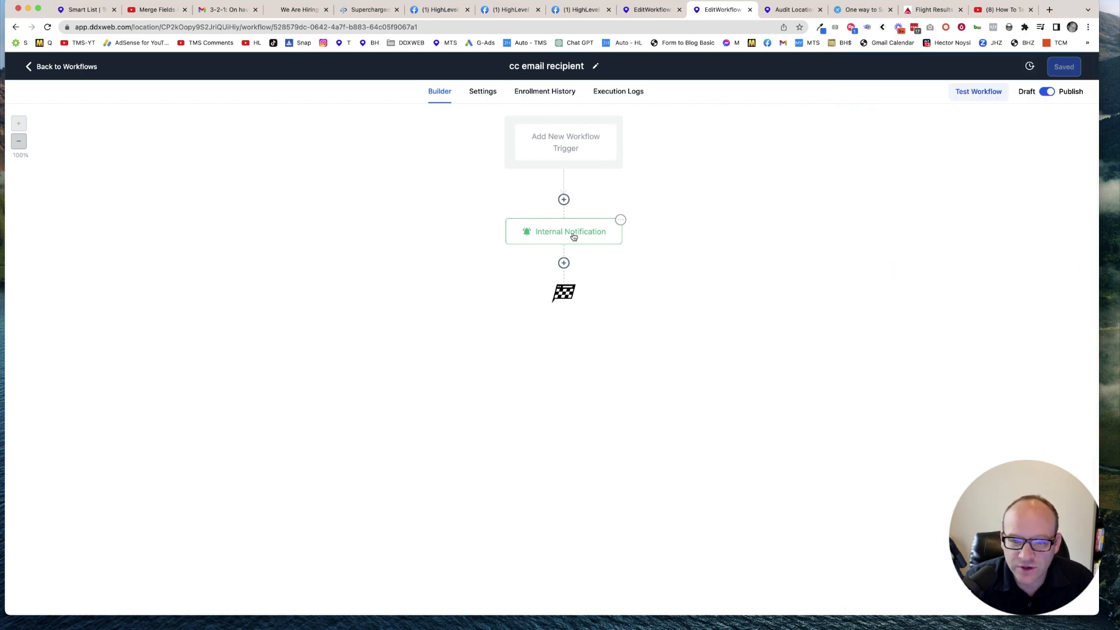
{"action": "left_click", "coordinate": [563, 231]}
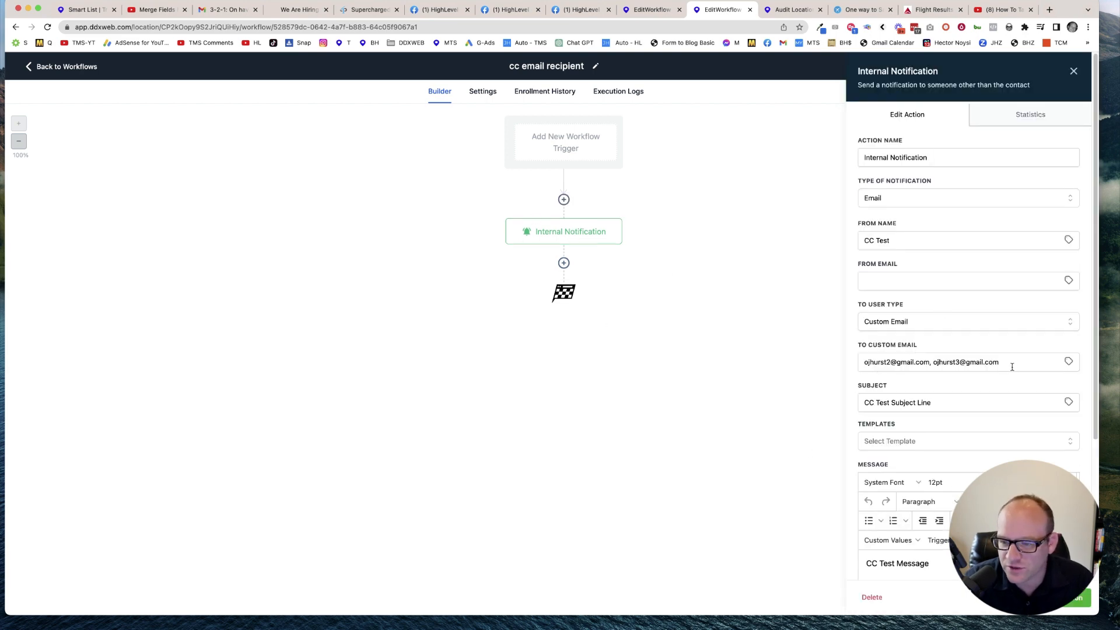
{"action": "left_click", "coordinate": [967, 362]}
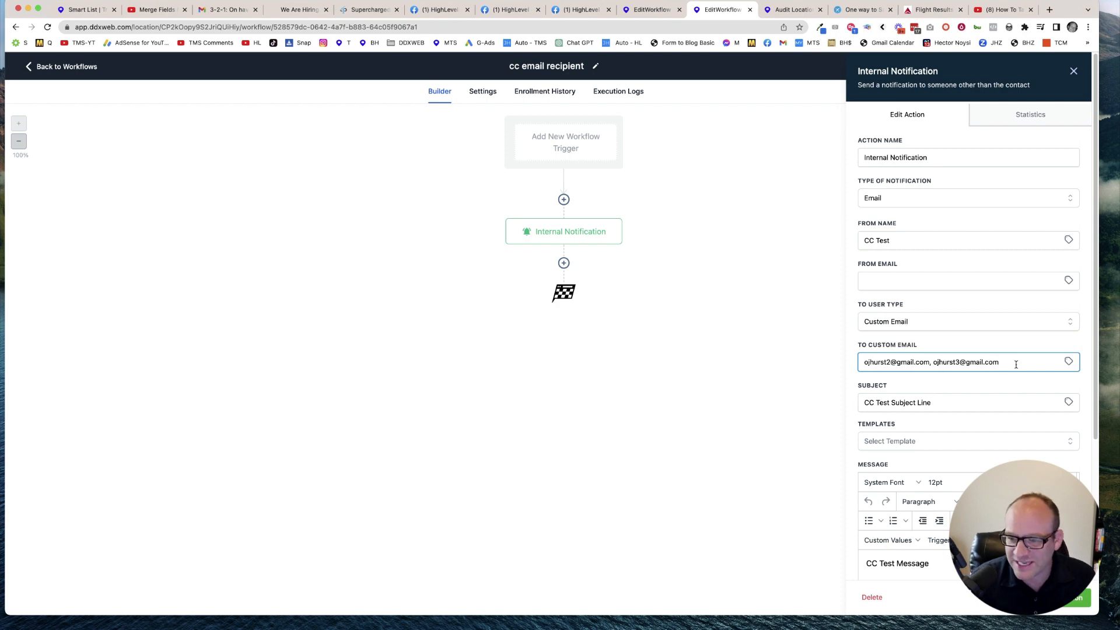
{"action": "type", "text": ","}
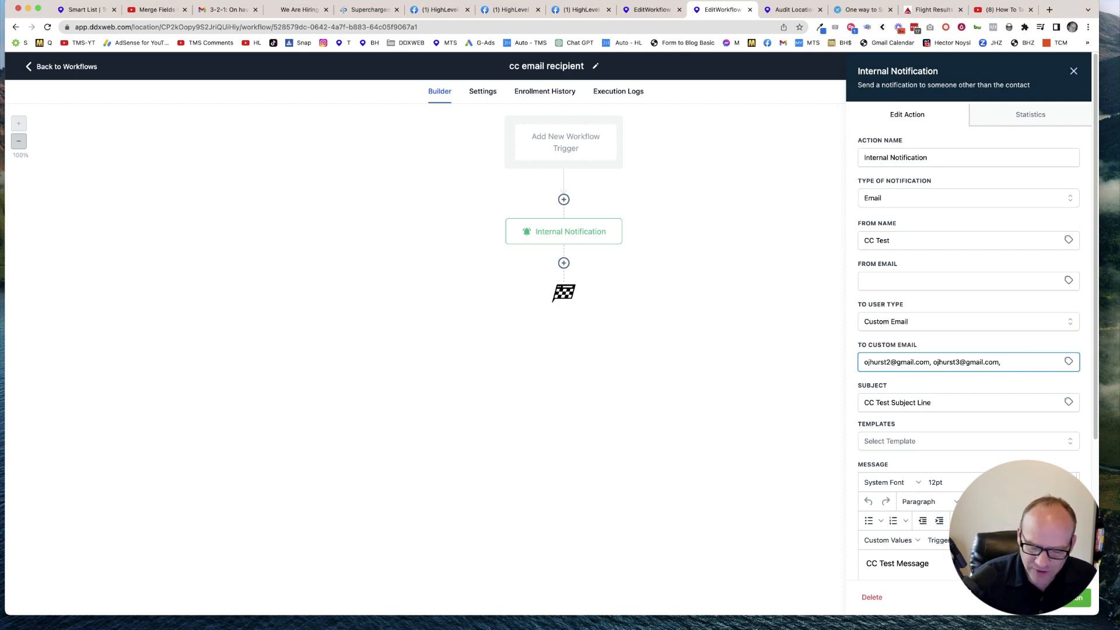
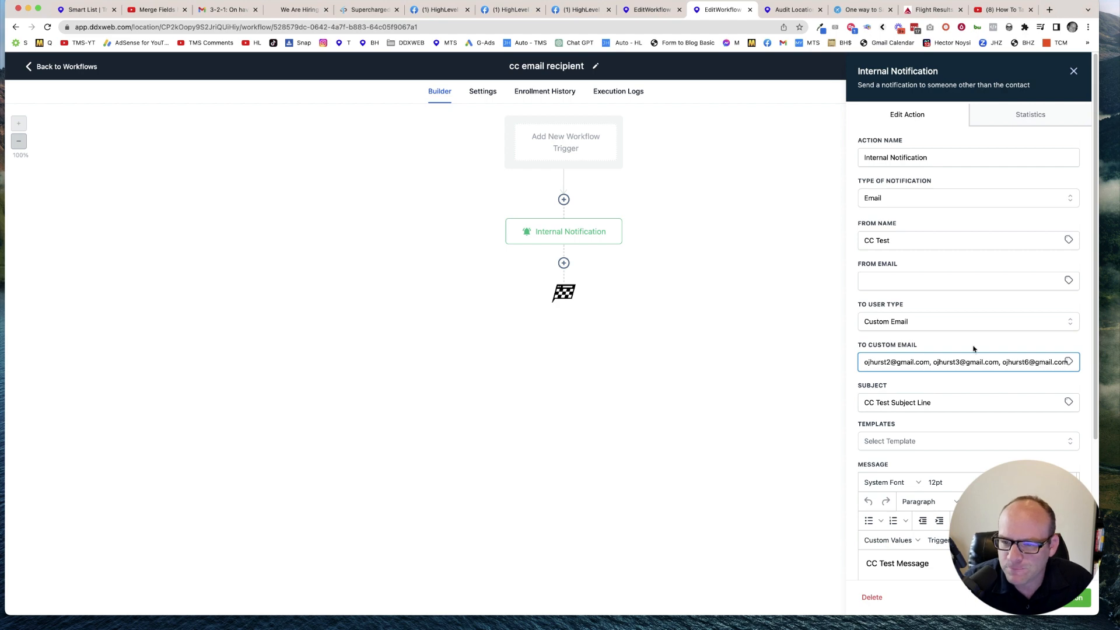
{"action": "scroll", "scroll_direction": "down", "scroll_amount": 3}
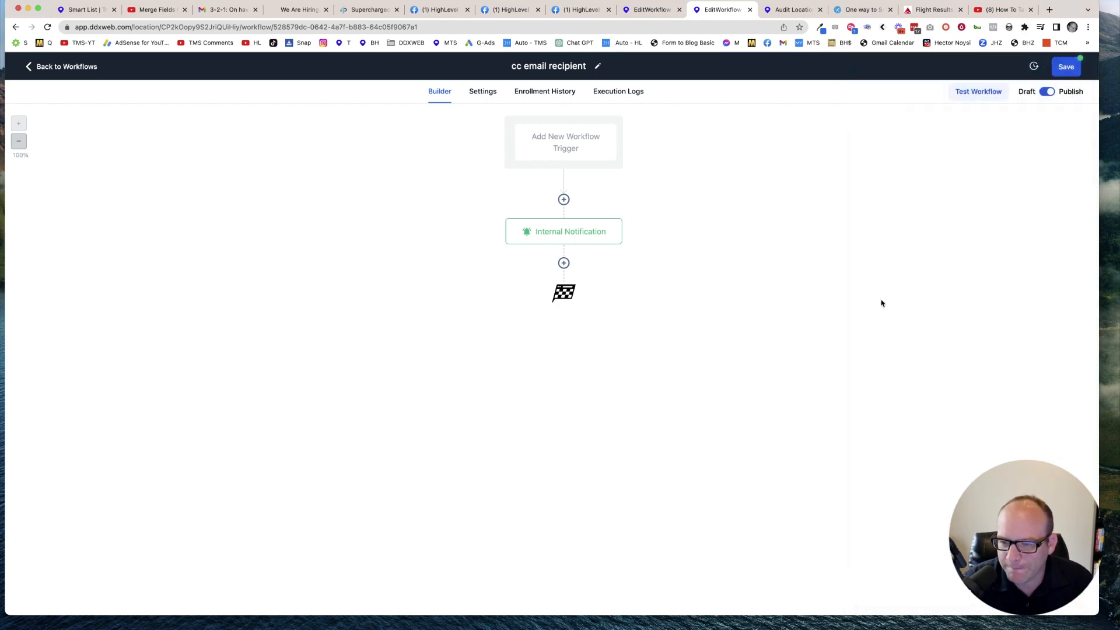
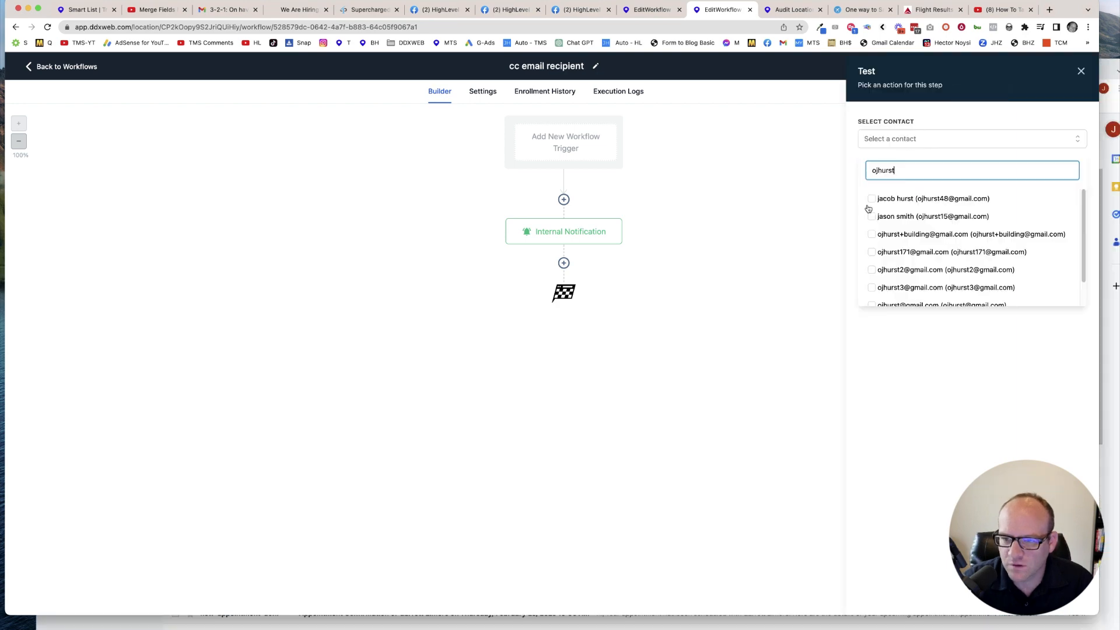
{"action": "left_click", "coordinate": [932, 198]}
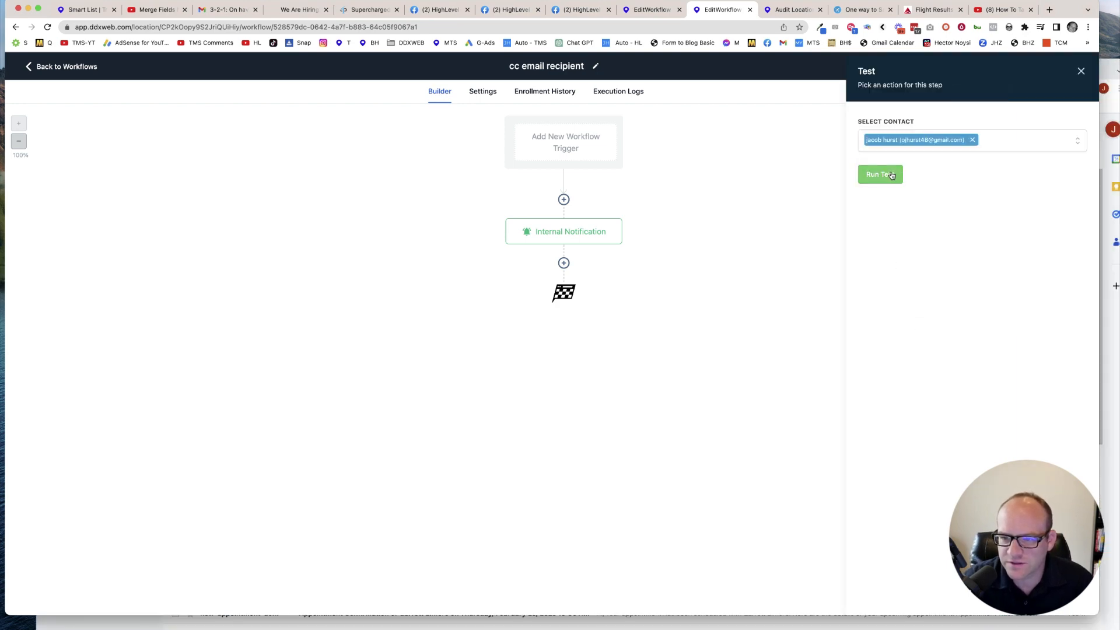
{"action": "left_click", "coordinate": [1079, 70]}
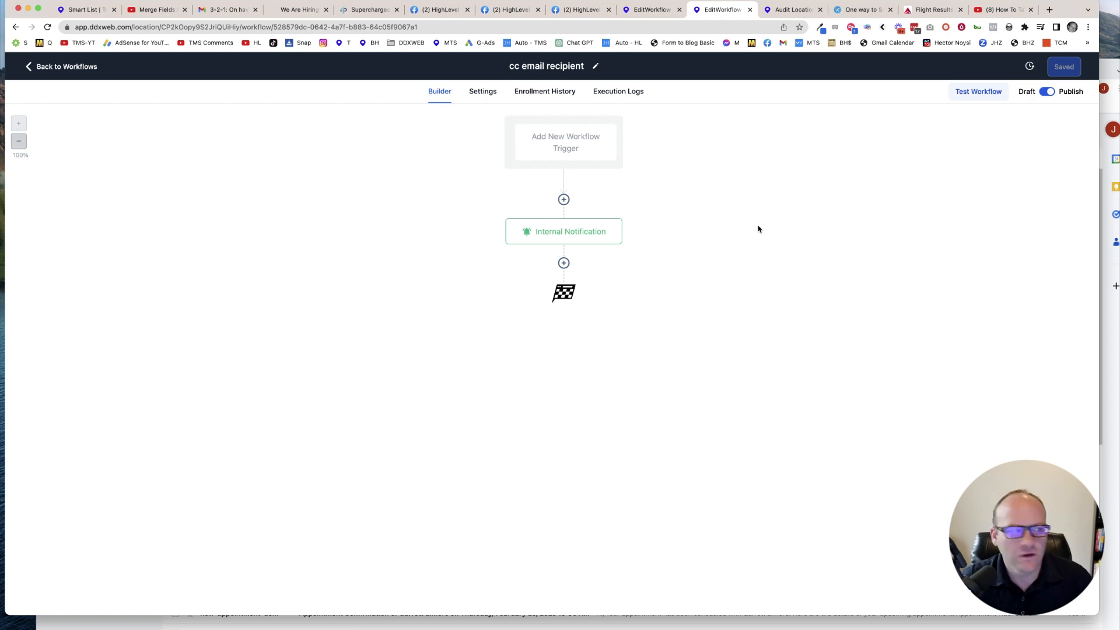
{"action": "mouse_move", "coordinate": [1069, 121]}
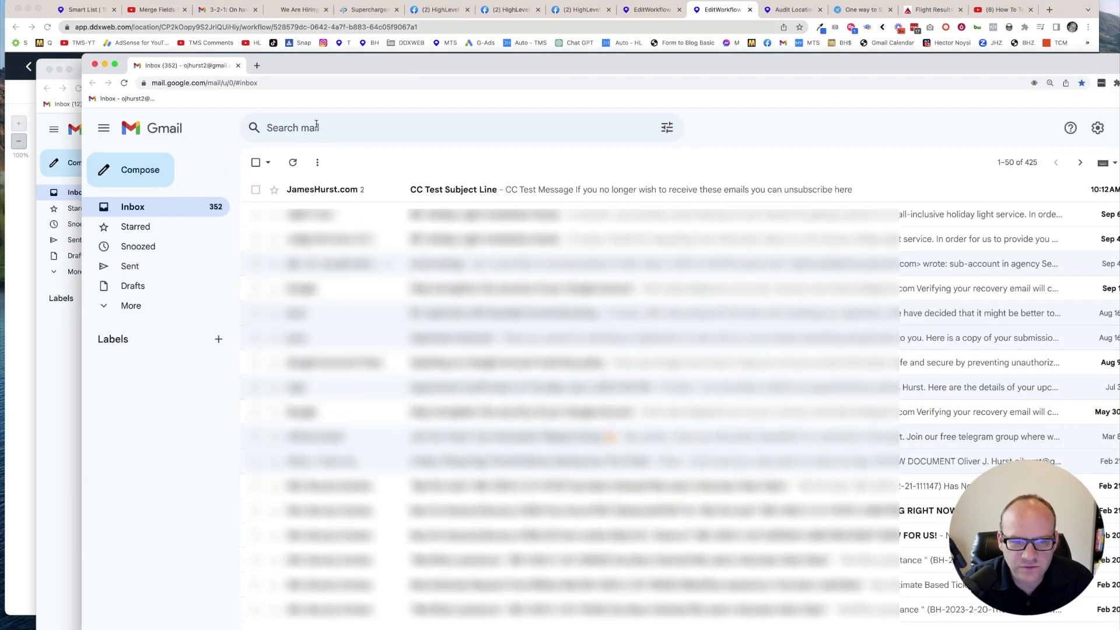
- Open the 'CC Test Subject Line' email, then check a second Gmail inbox
{"action": "left_click", "coordinate": [453, 189]}
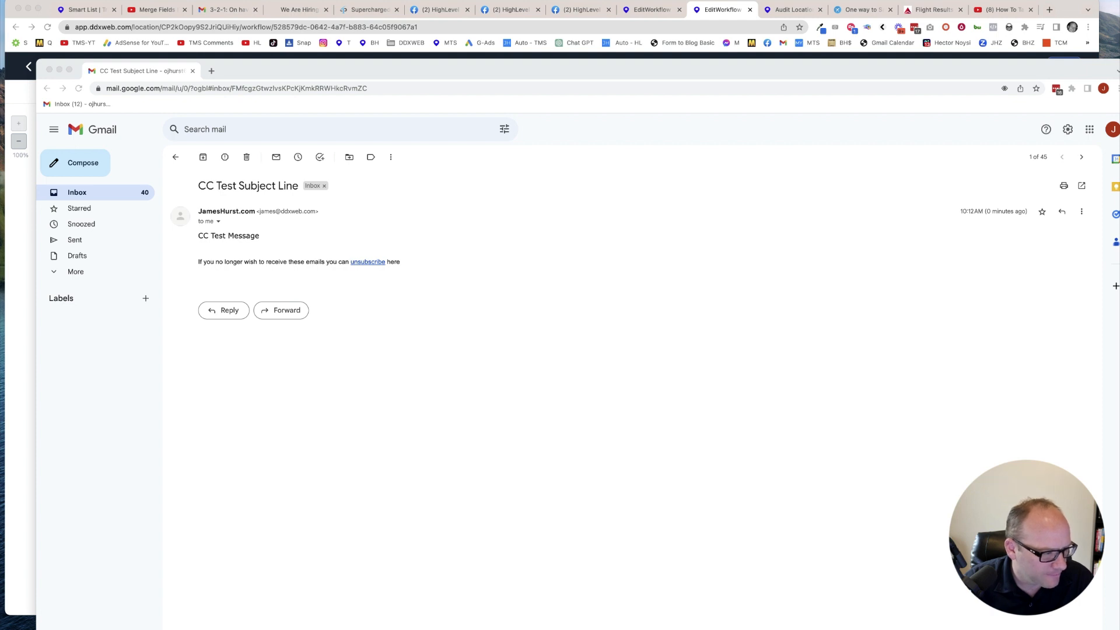
{"action": "left_click", "coordinate": [210, 70]}
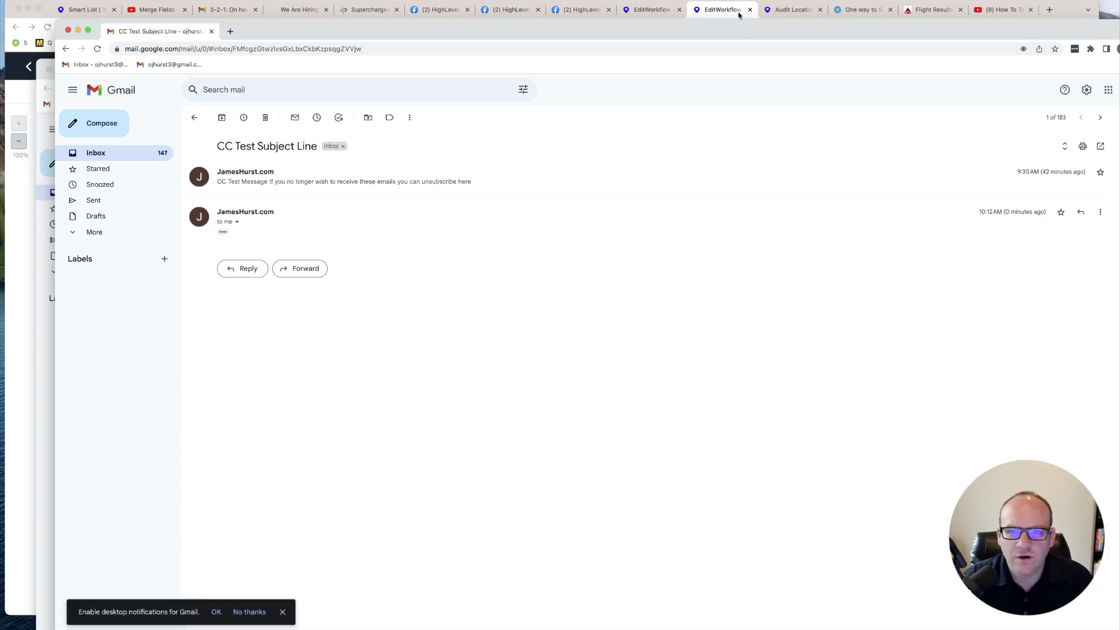
- Return to the workflow editor and highlight the three custom recipient addresses
{"action": "left_click", "coordinate": [722, 9]}
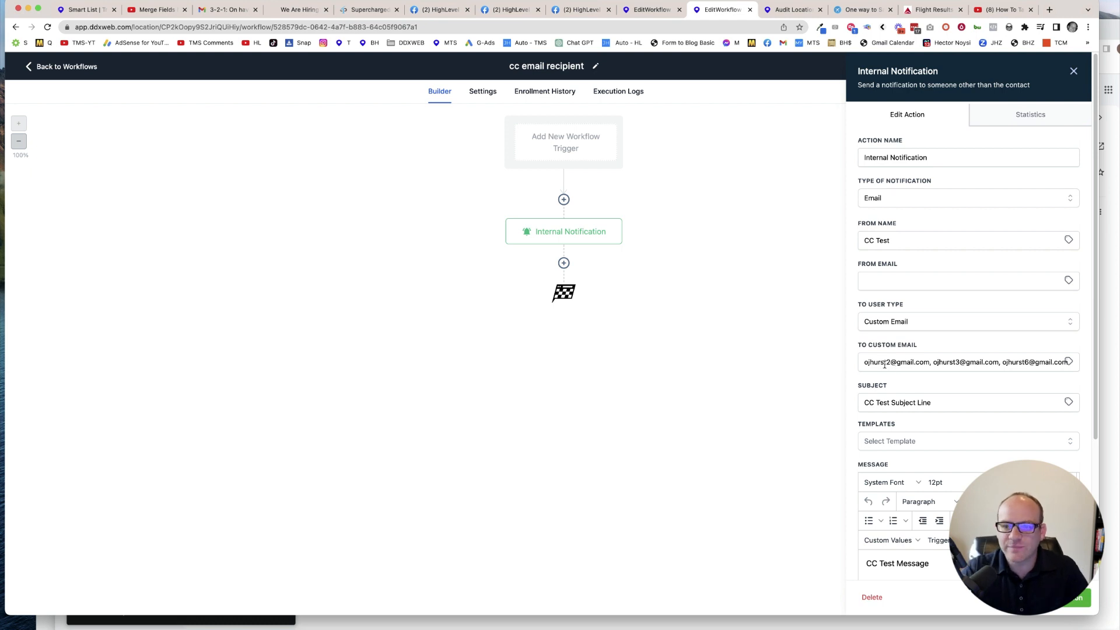
{"action": "left_click", "coordinate": [967, 361]}
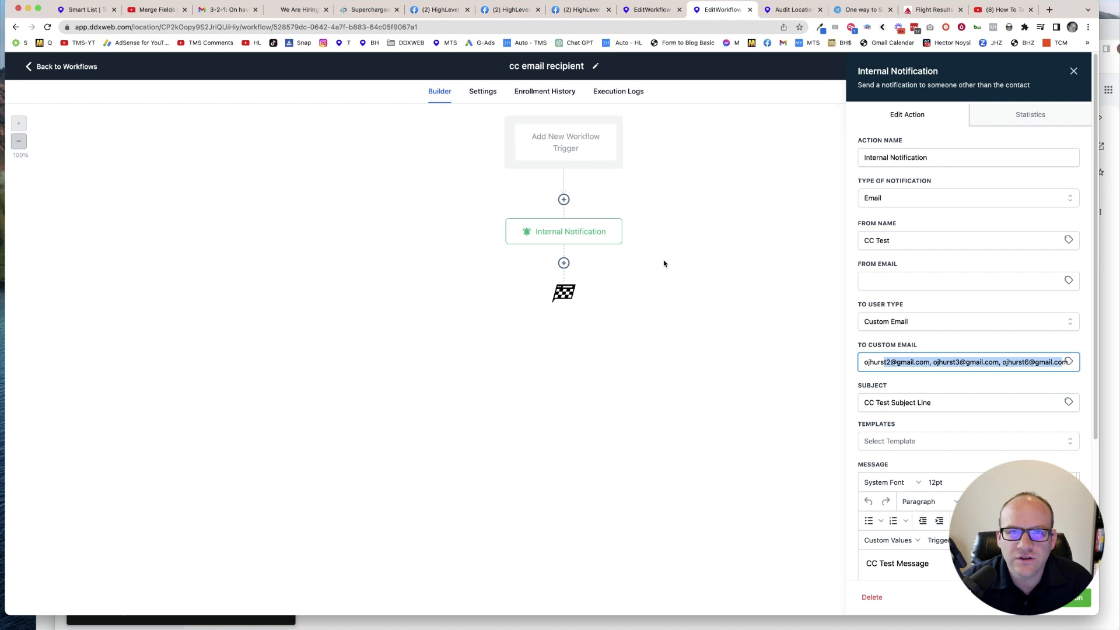
{"action": "mouse_move", "coordinate": [685, 369]}
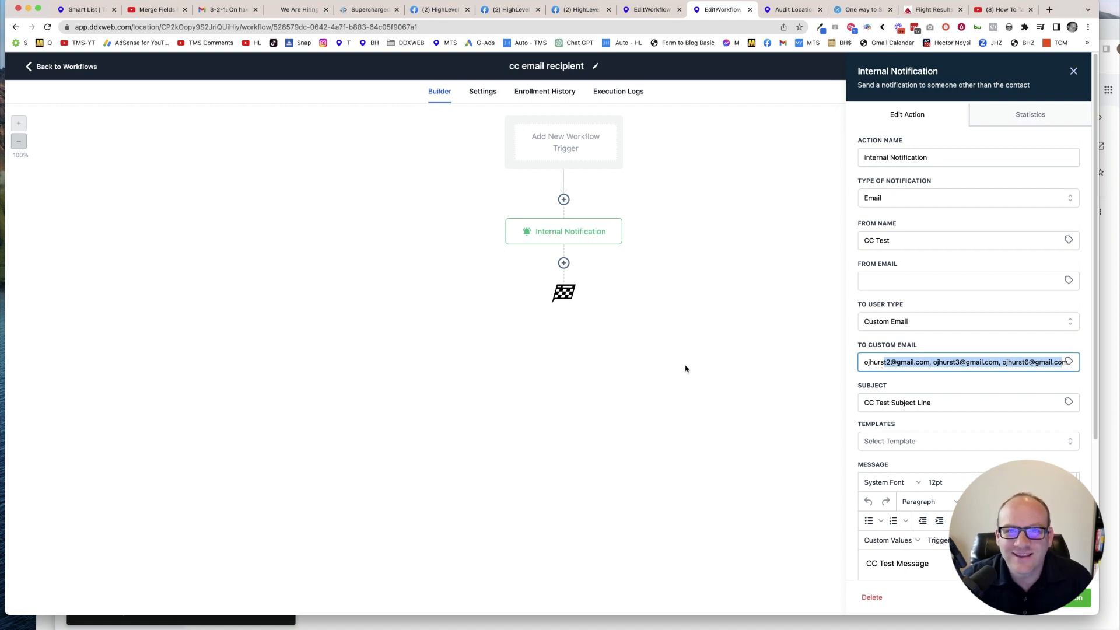